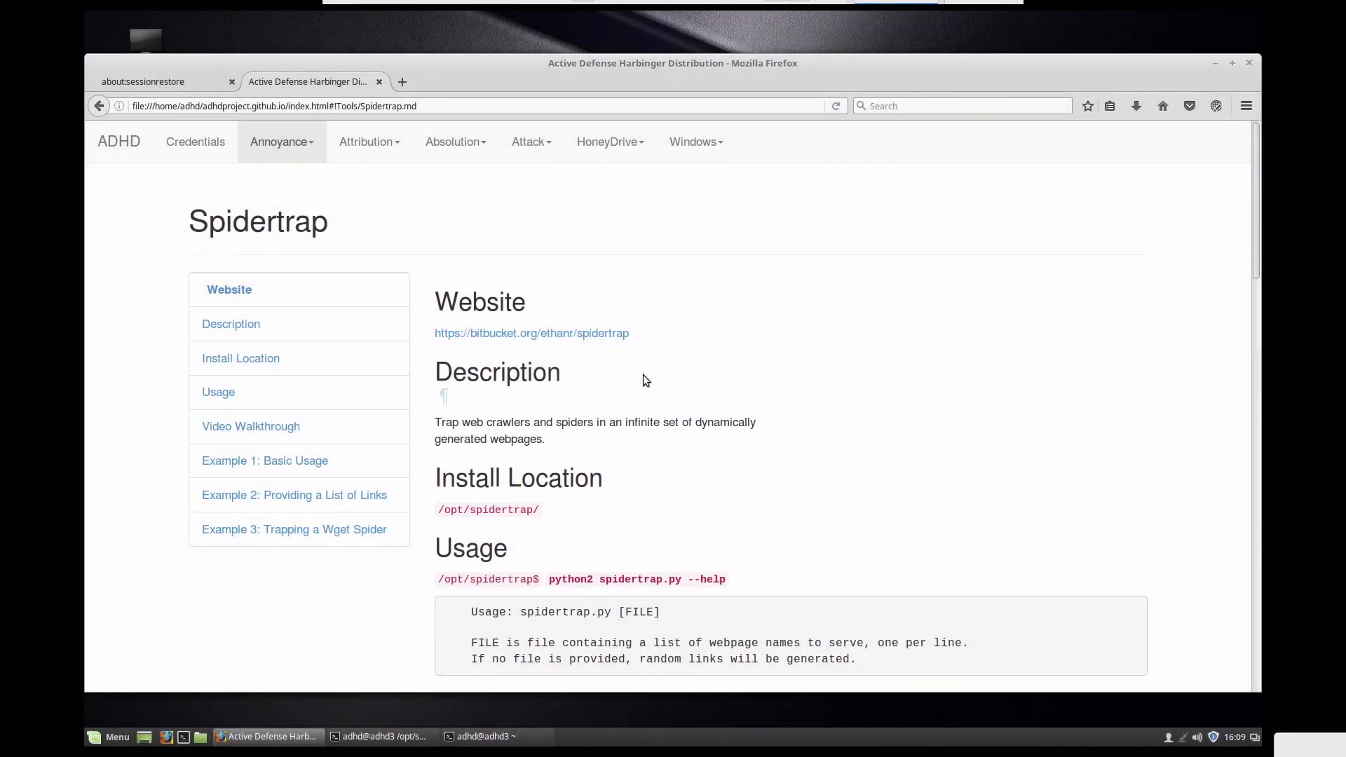
# Step: Find the Spidertrap documentation page under the Annoyance tools list
pyautogui.scroll(-3)
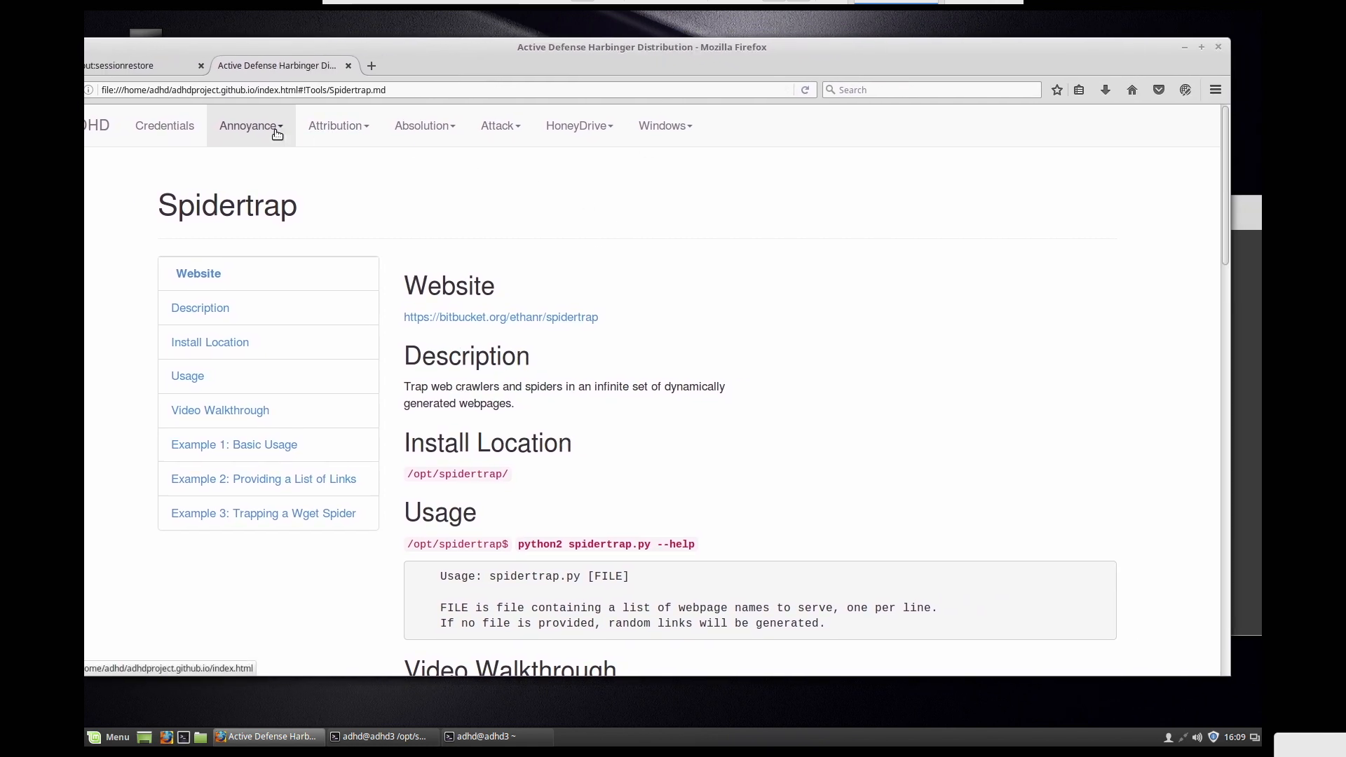
pyautogui.click(249, 125)
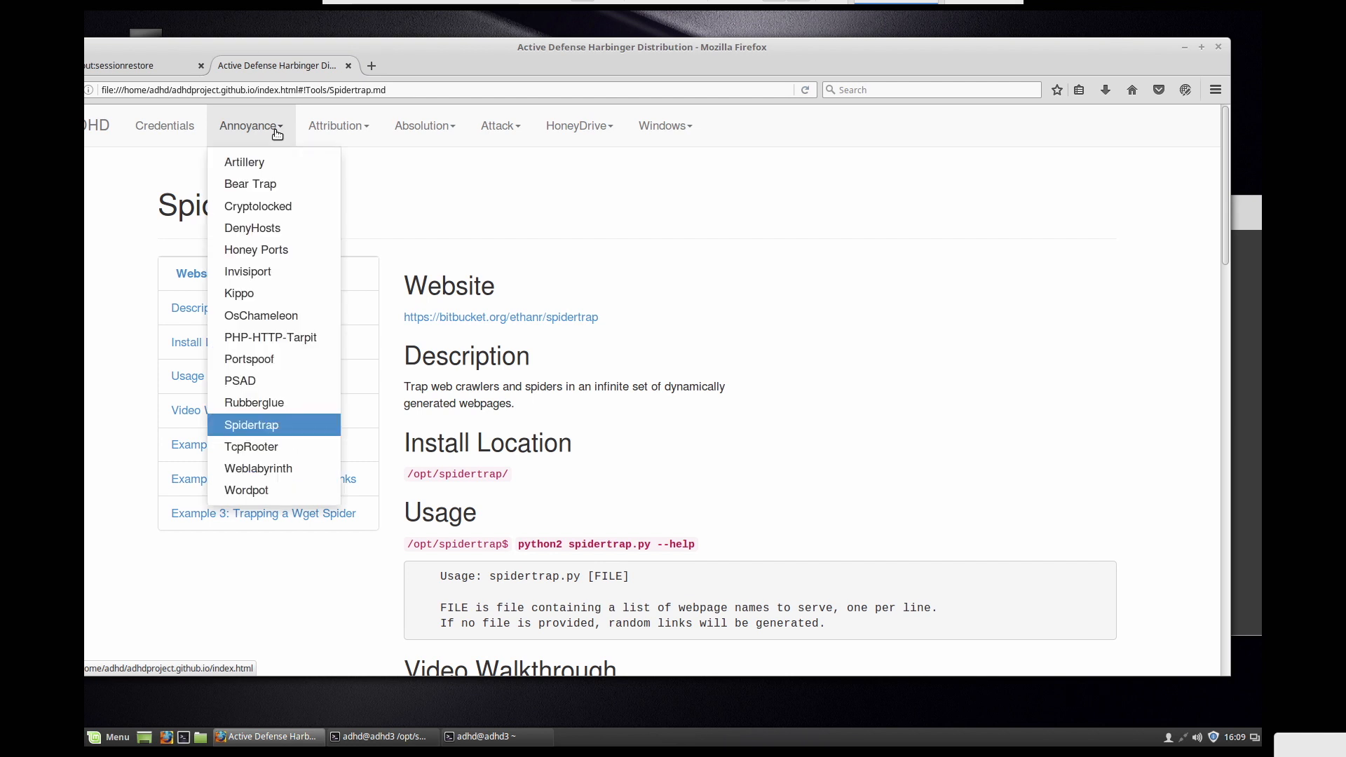
pyautogui.moveTo(274, 425)
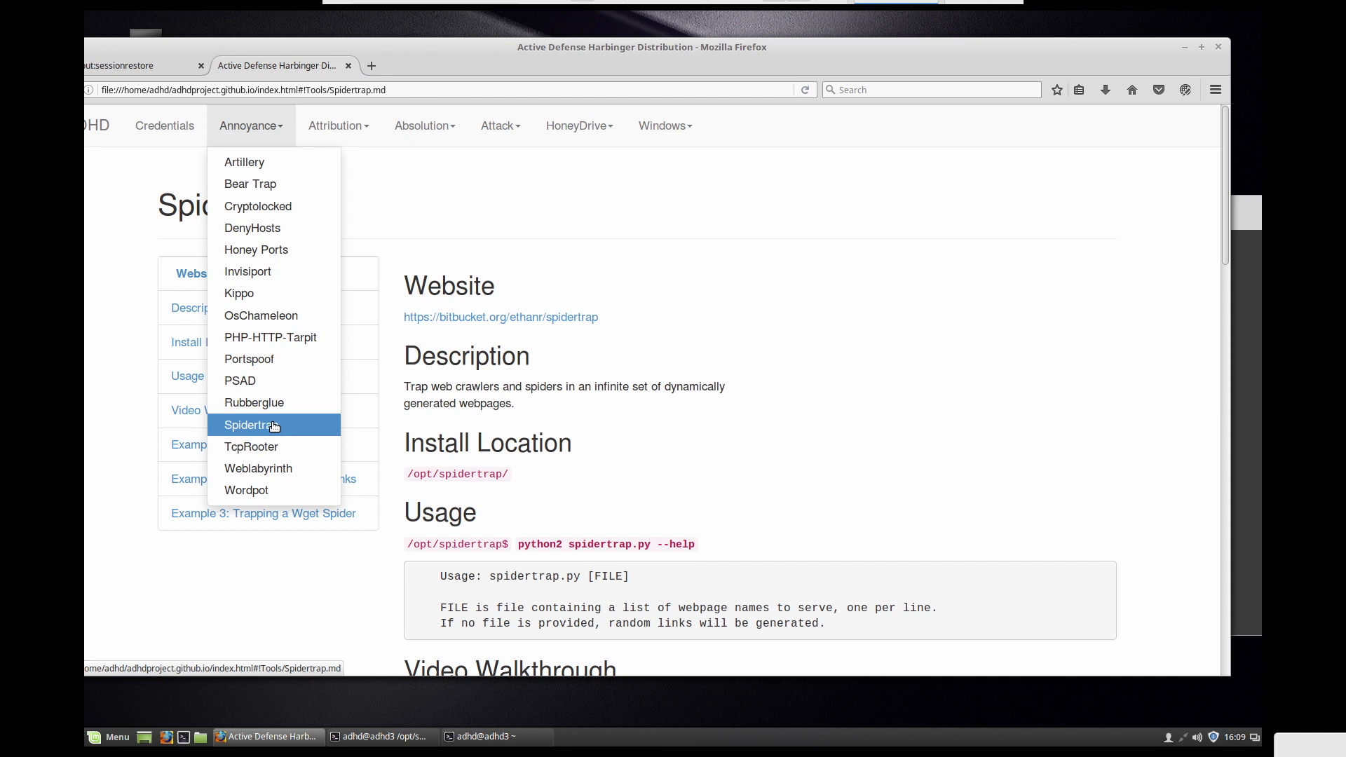
pyautogui.click(251, 424)
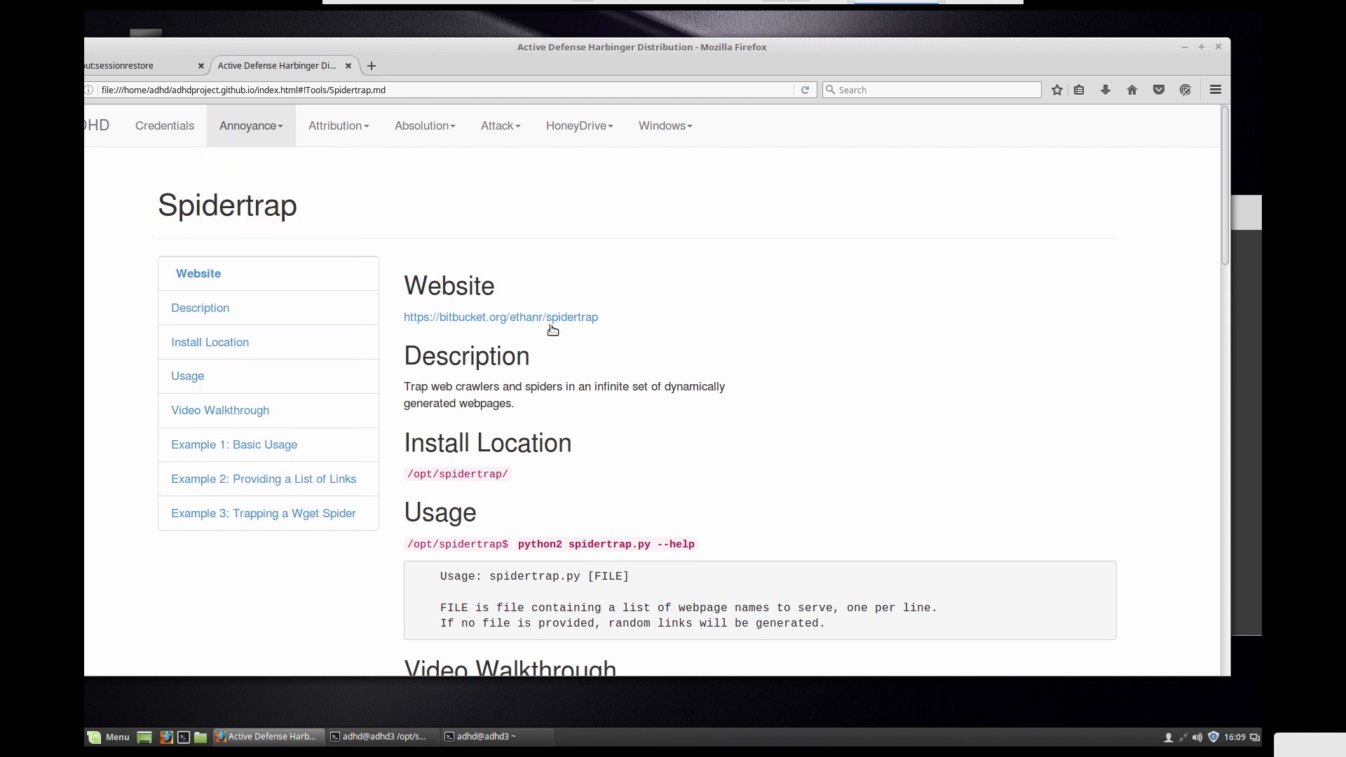
pyautogui.moveTo(623, 324)
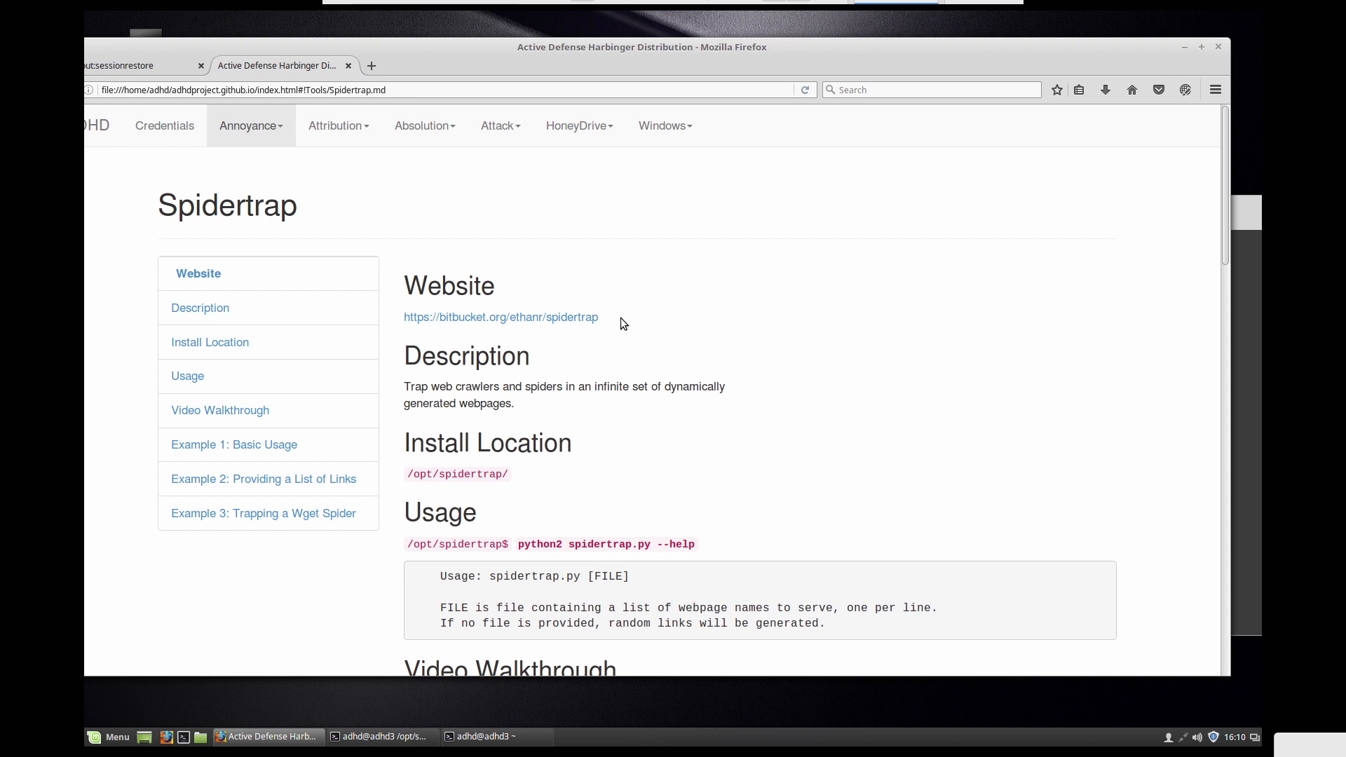
pyautogui.moveTo(735, 312)
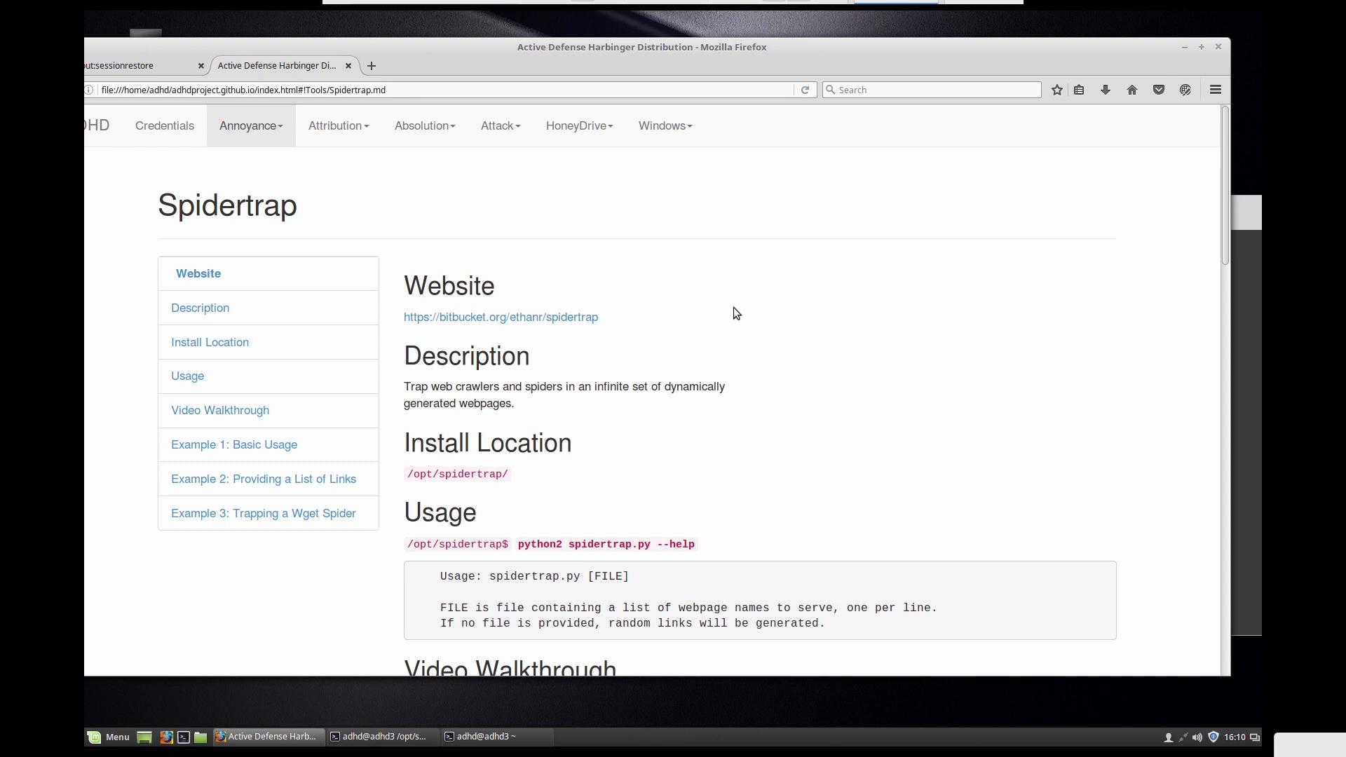
pyautogui.scroll(-3)
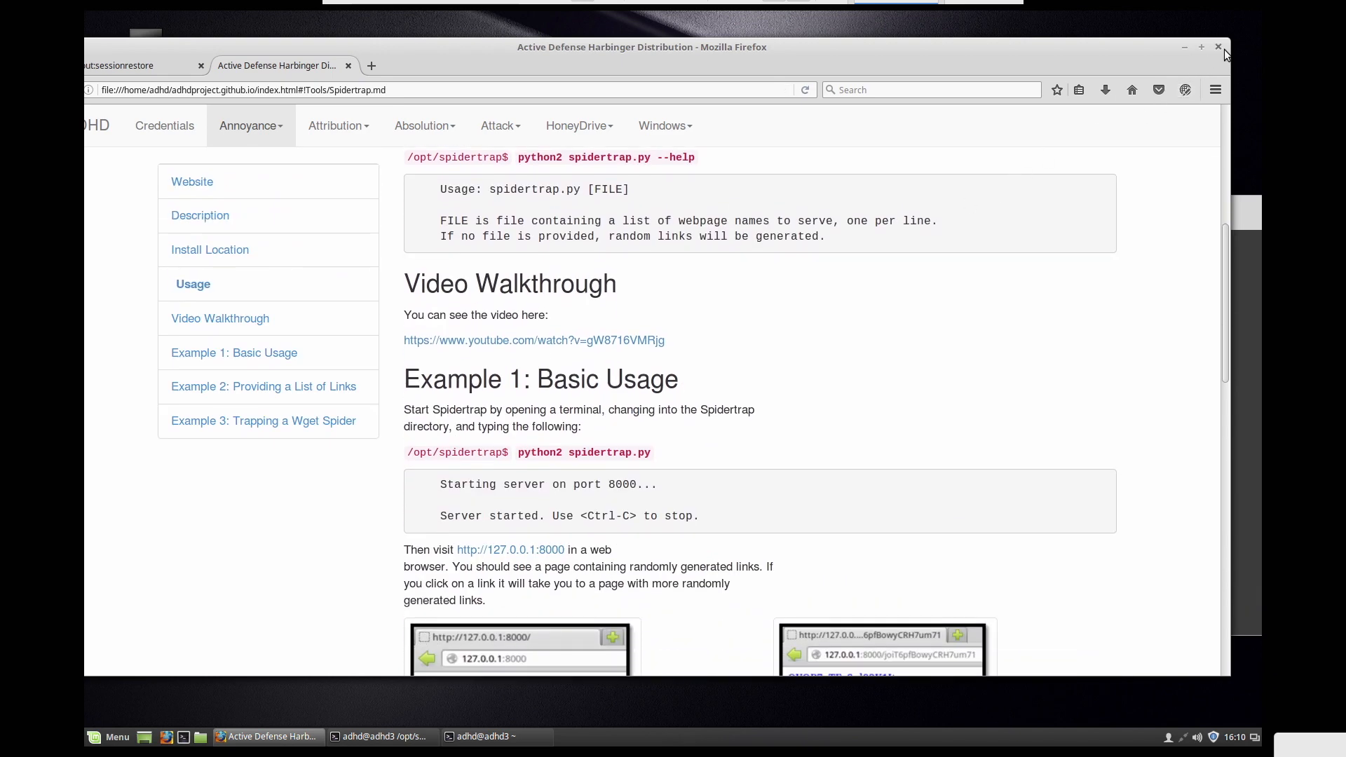
pyautogui.click(1184, 47)
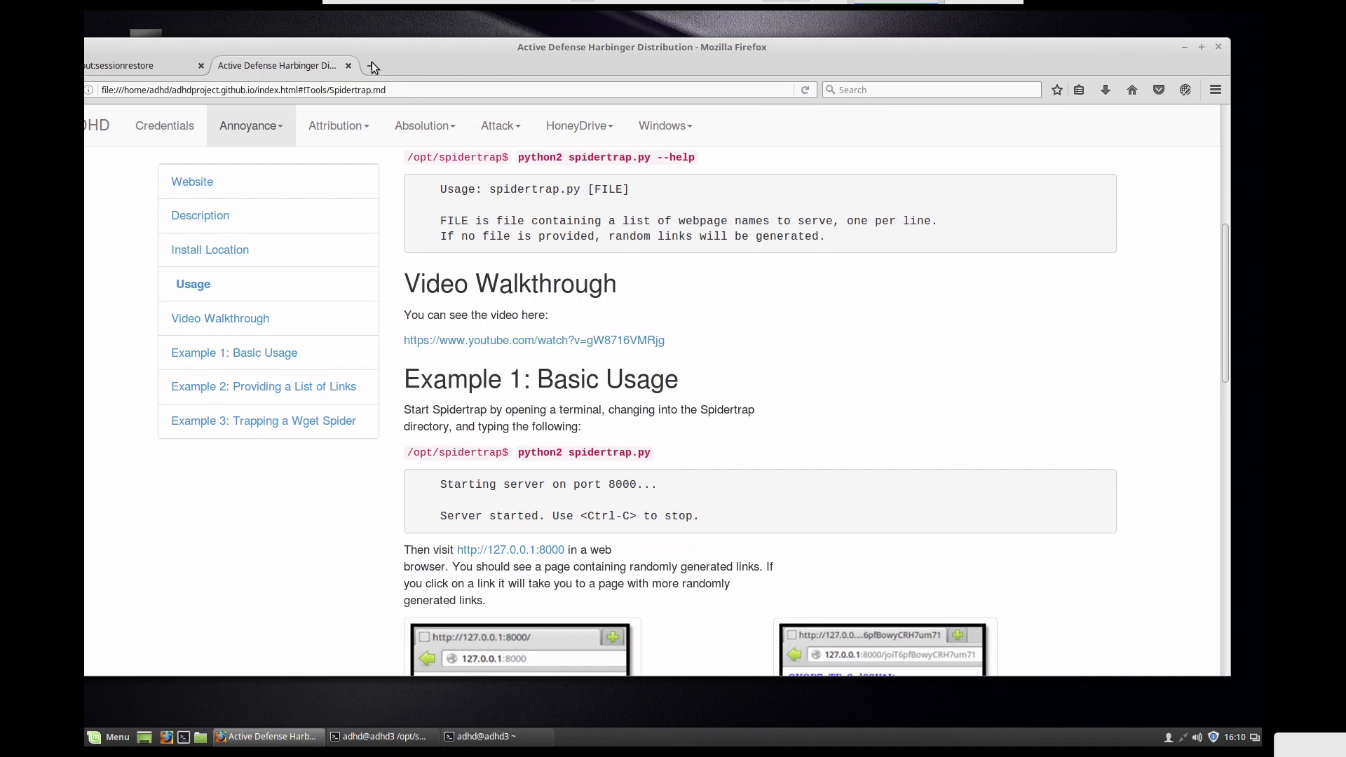
# Step: Load the Spidertrap page at 127.0.0.1:8000 in a new tab
pyautogui.click(372, 67)
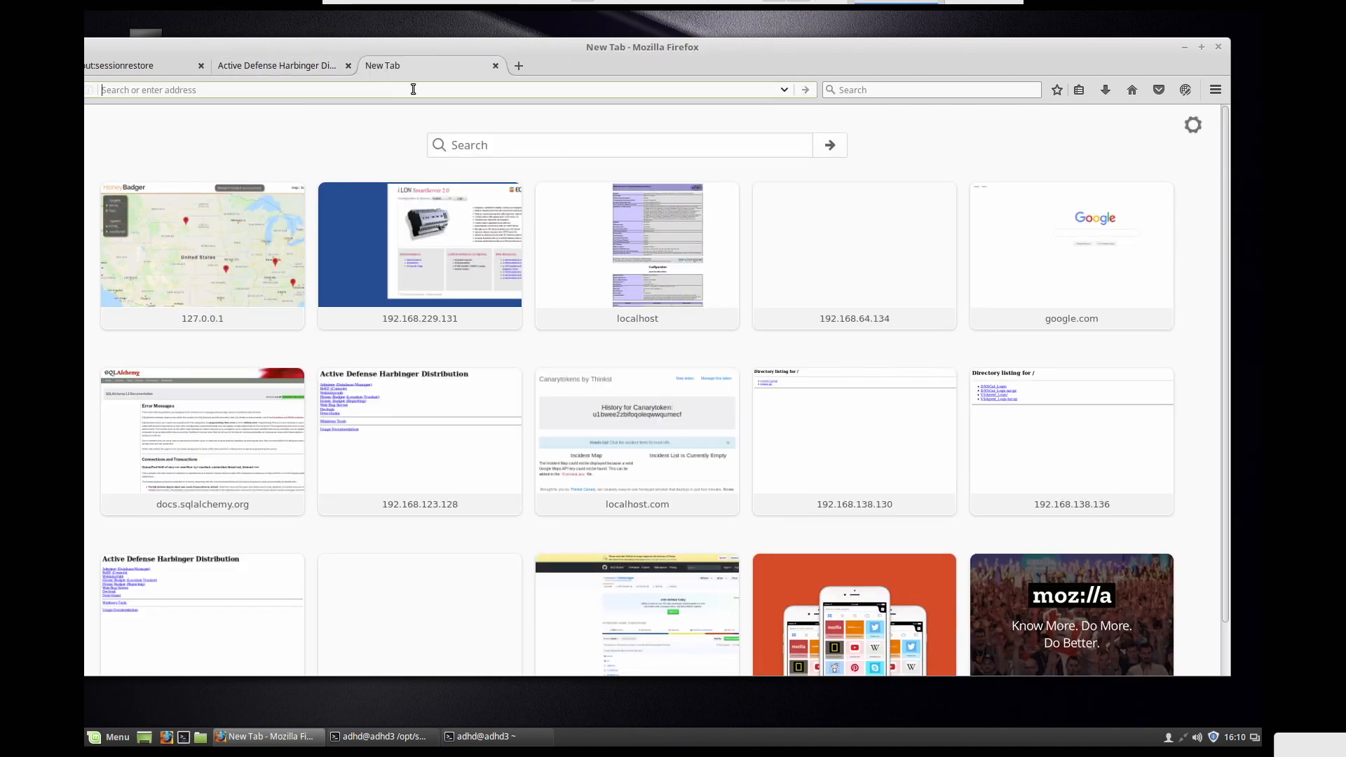
pyautogui.write('http:')
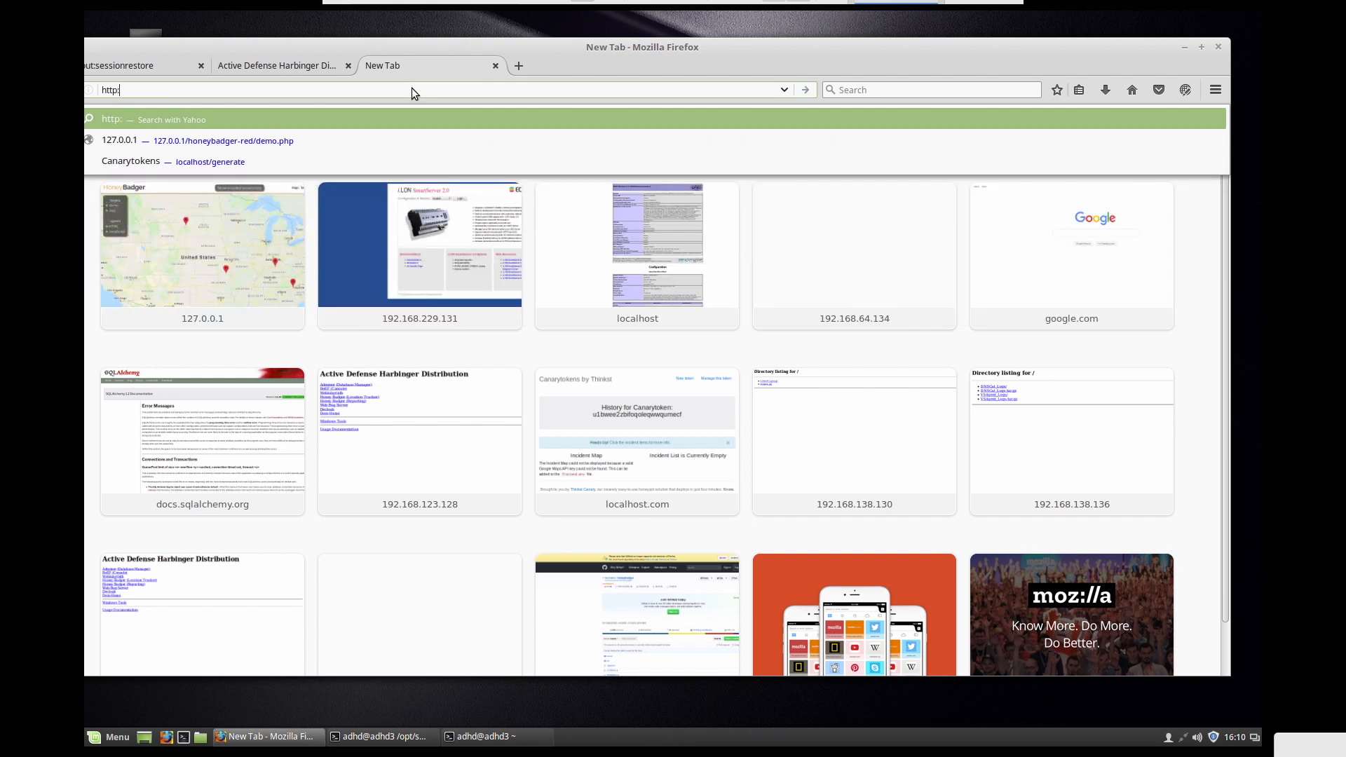
pyautogui.write('//')
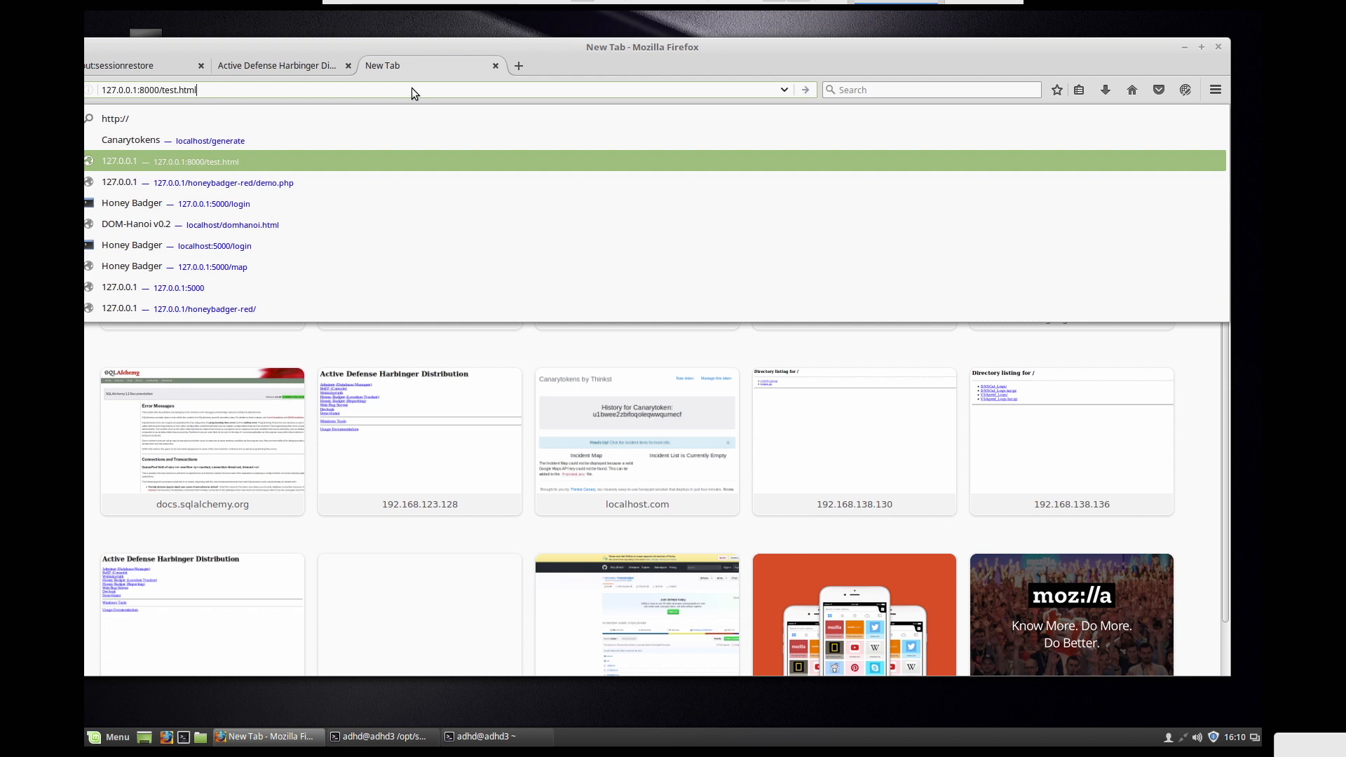
pyautogui.press('BackSpace')
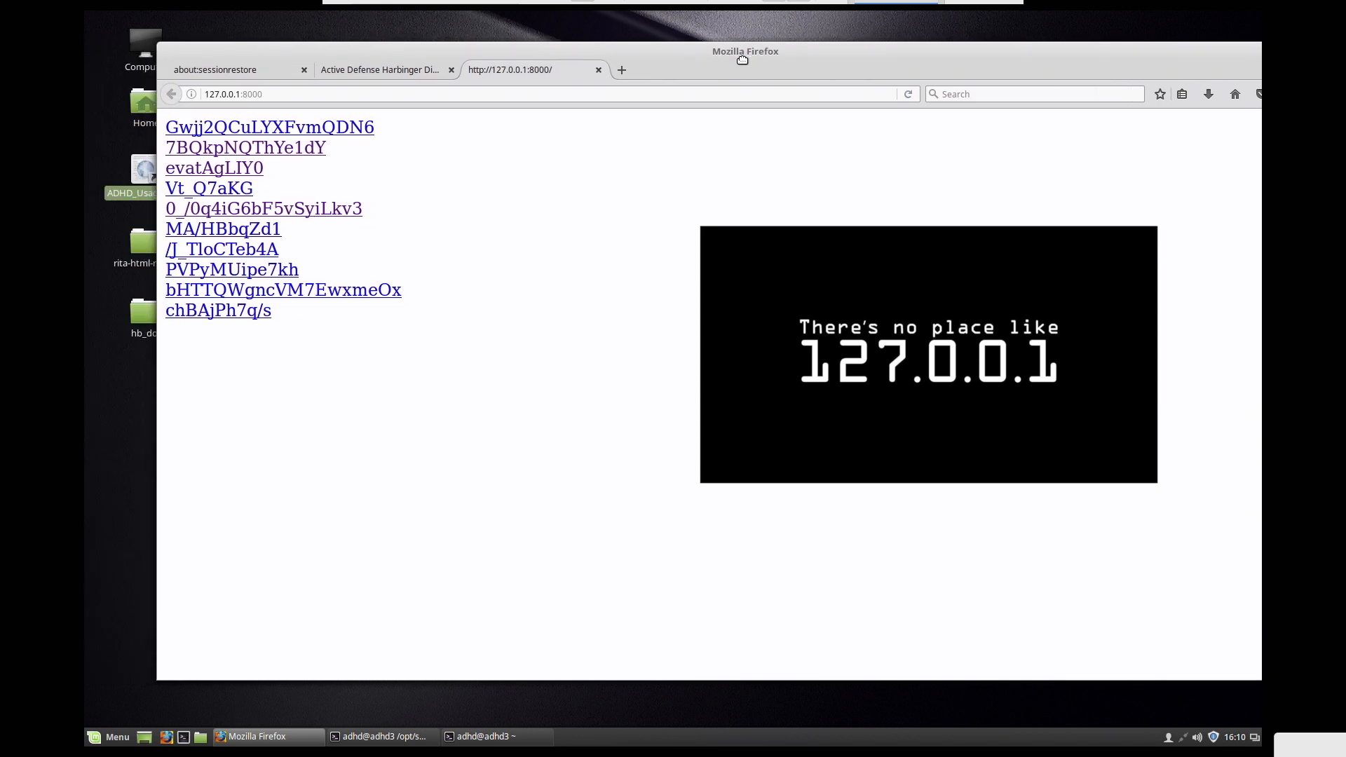
pyautogui.moveTo(744, 51); pyautogui.dragTo(855, 32)
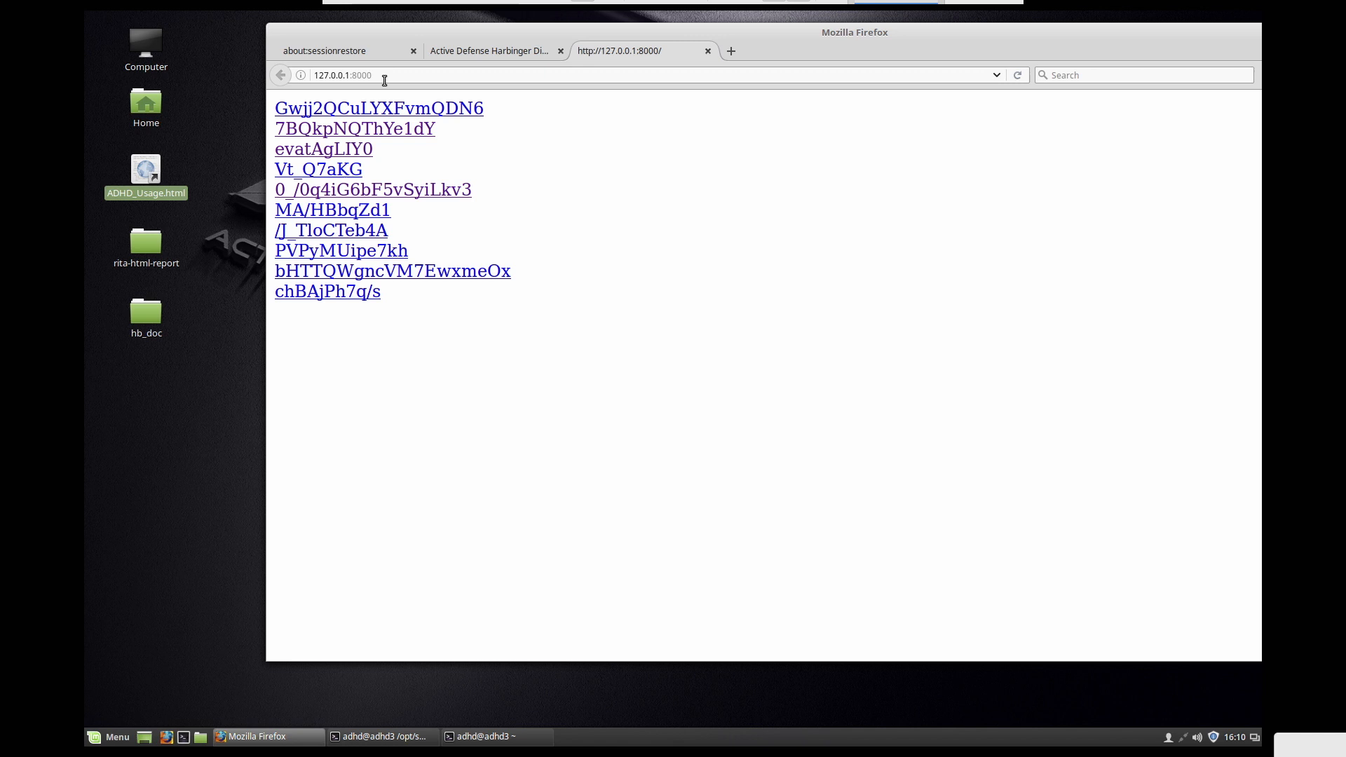
pyautogui.moveTo(378, 108)
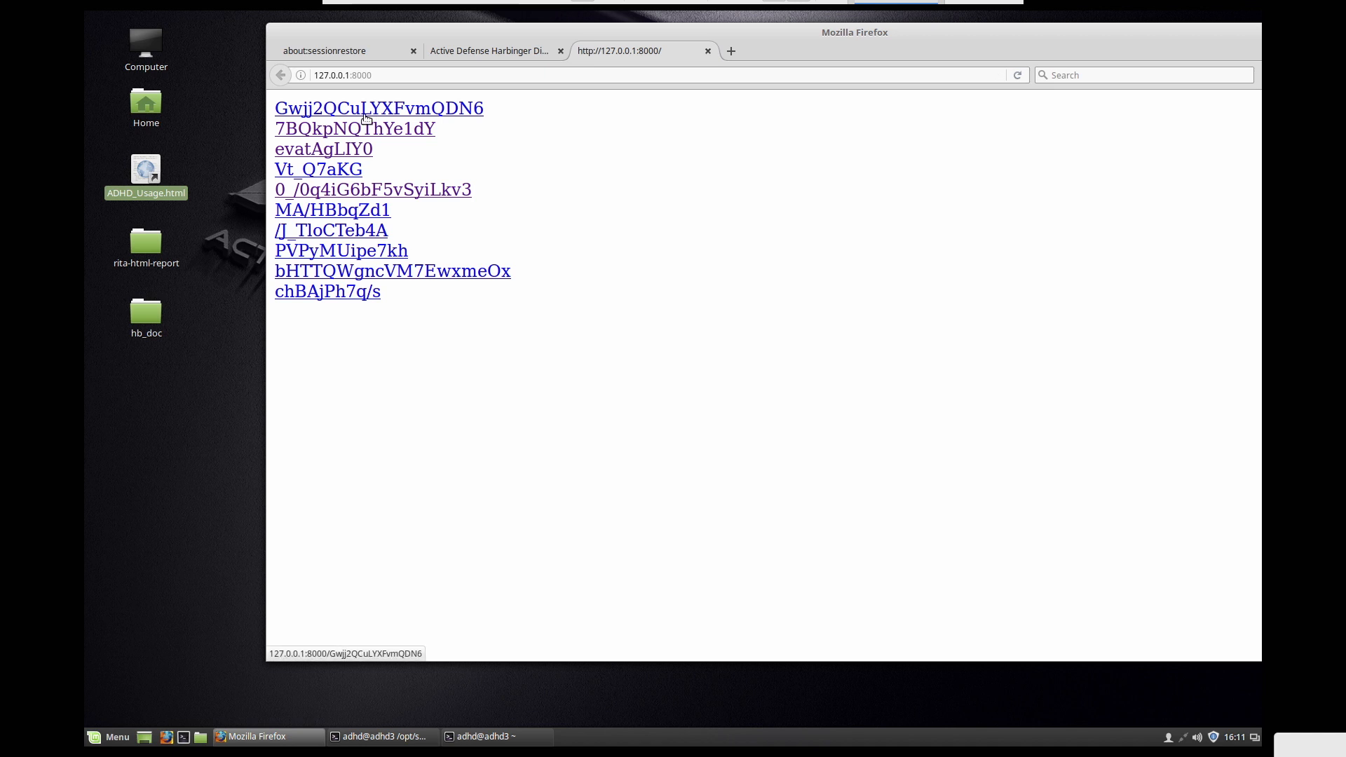
# Step: Follow several random links, including SLPxu/j, deeper into the trap
pyautogui.click(379, 108)
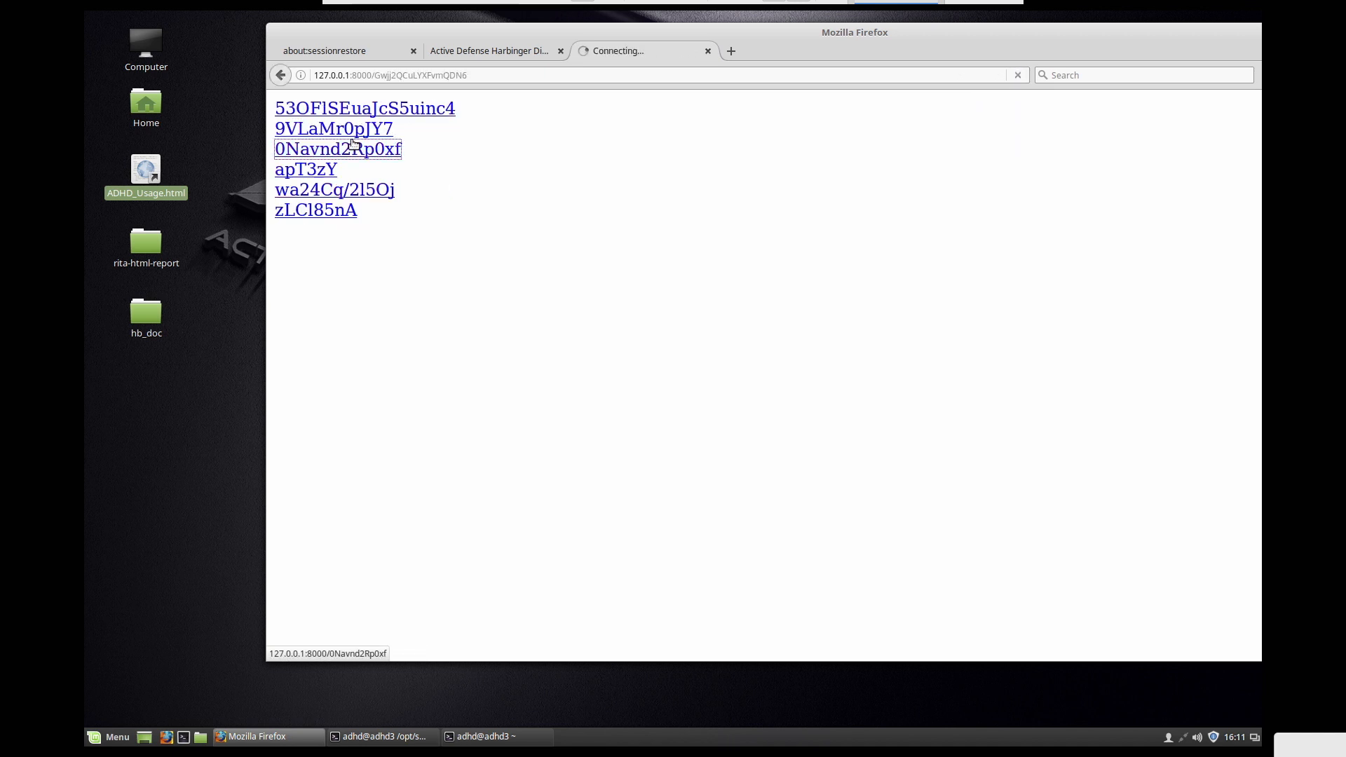
pyautogui.click(338, 149)
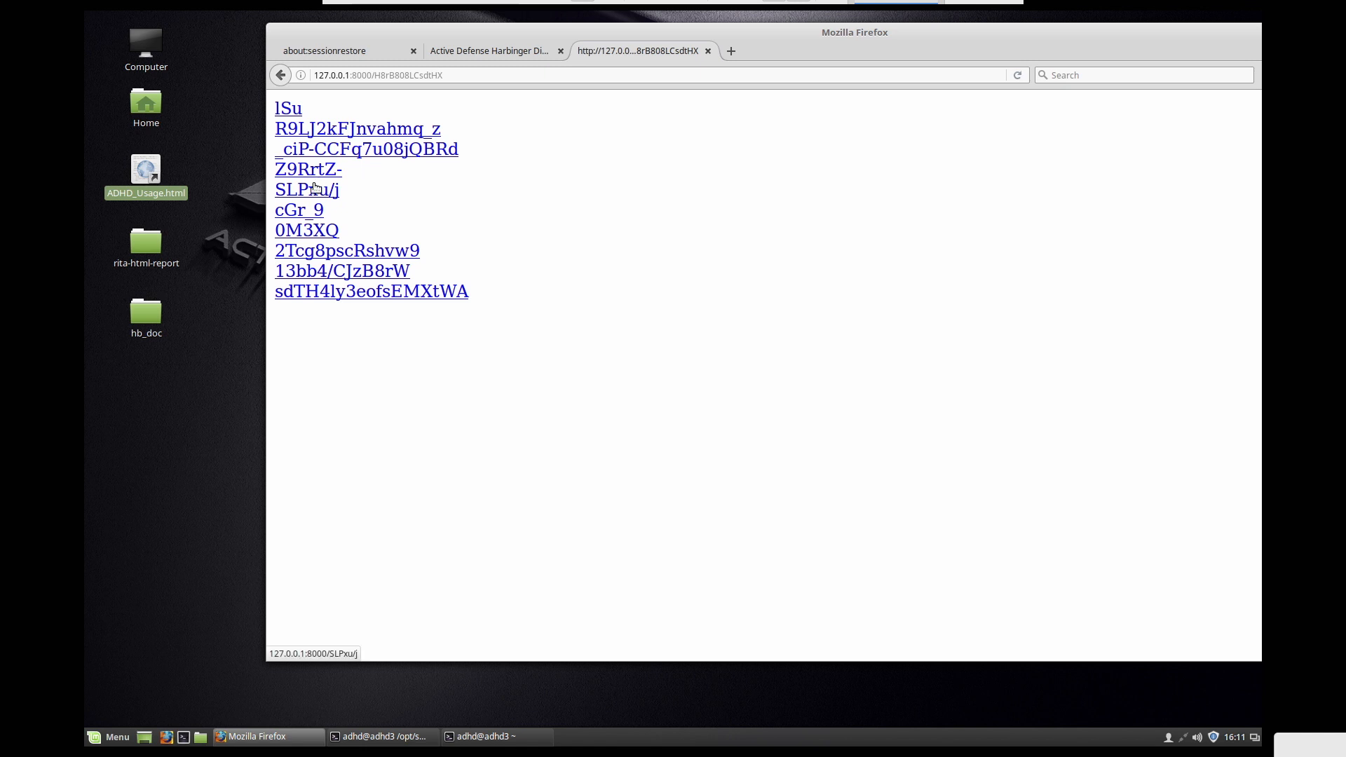
pyautogui.click(307, 190)
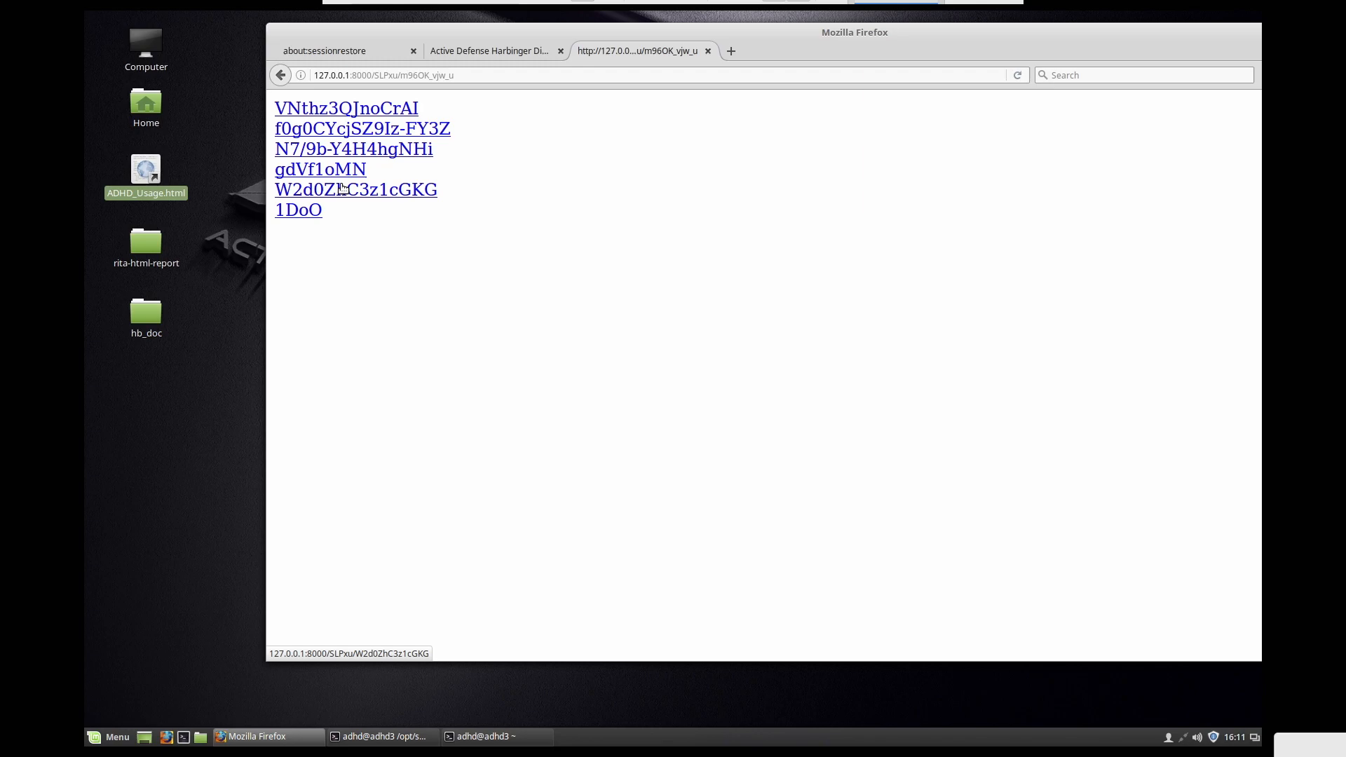
pyautogui.click(362, 127)
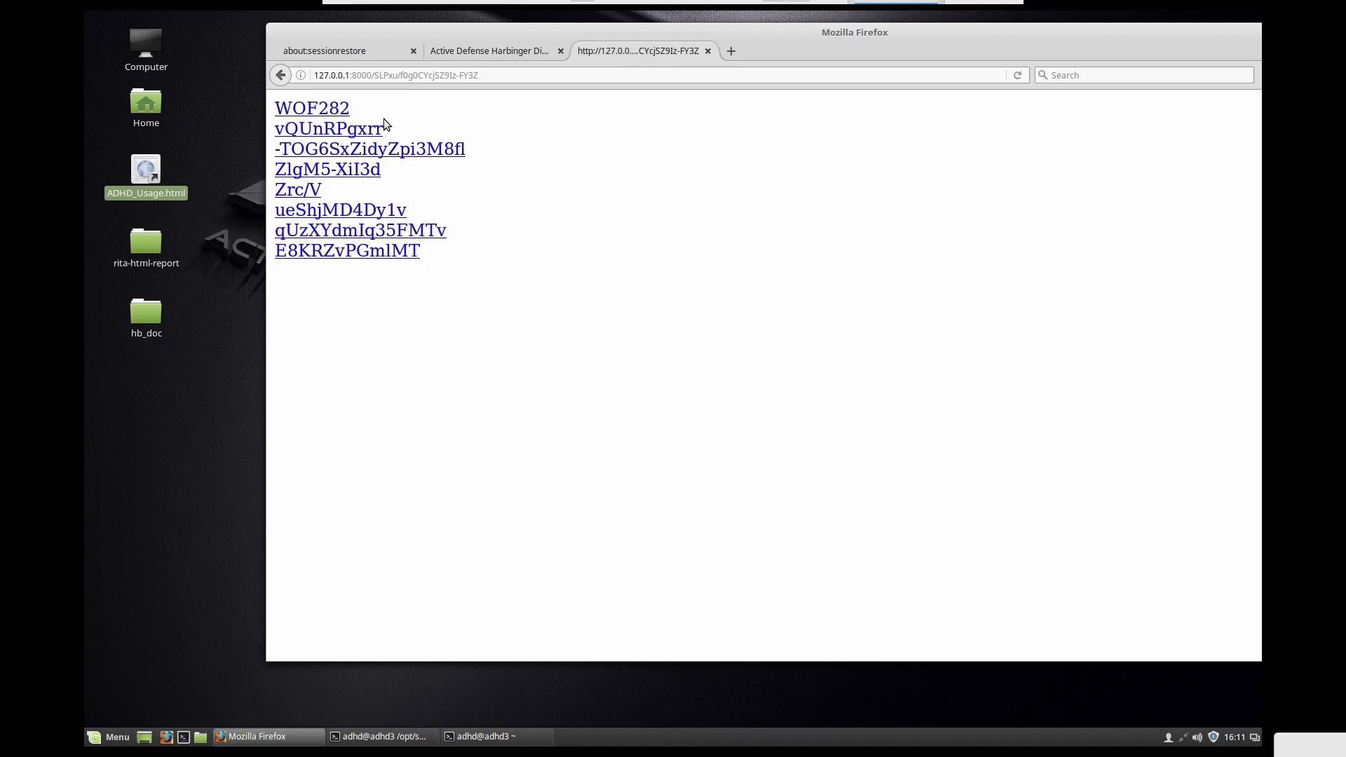
pyautogui.click(381, 736)
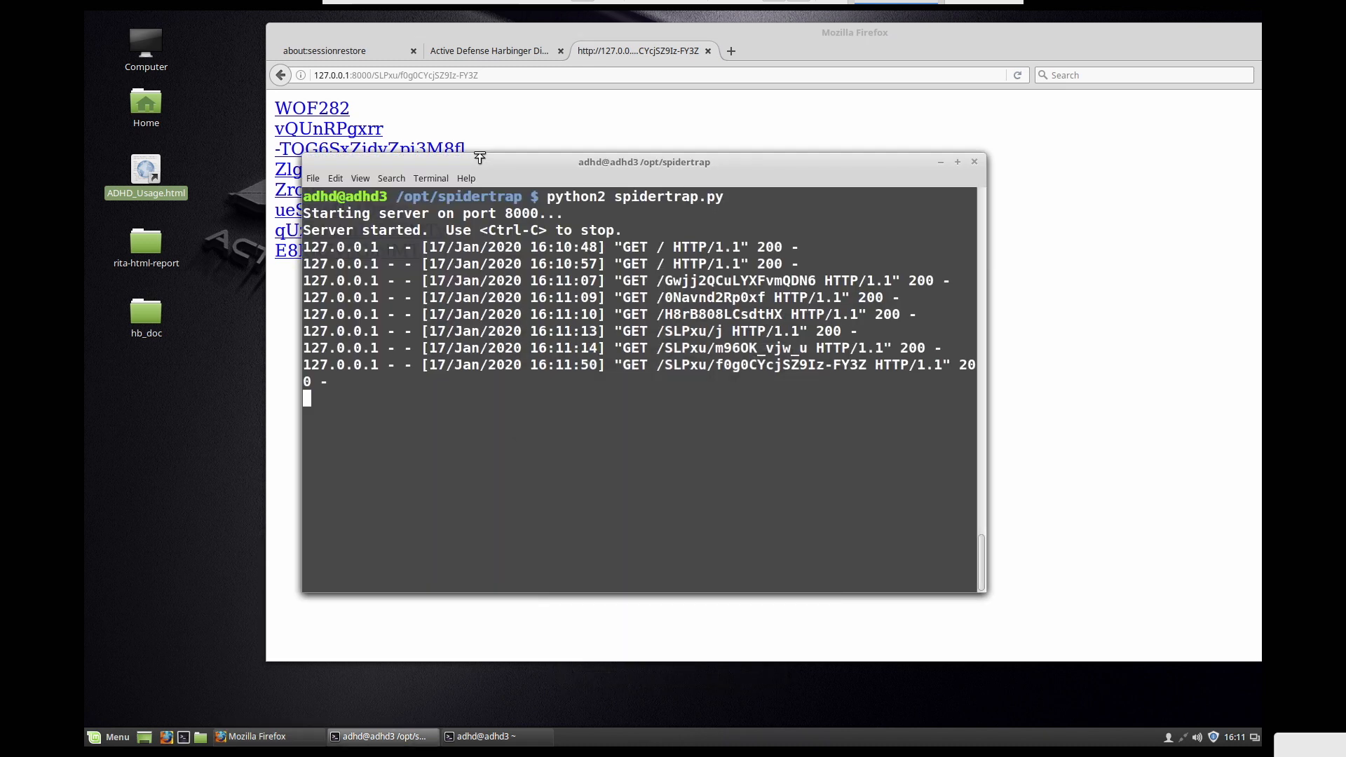
pyautogui.click(491, 737)
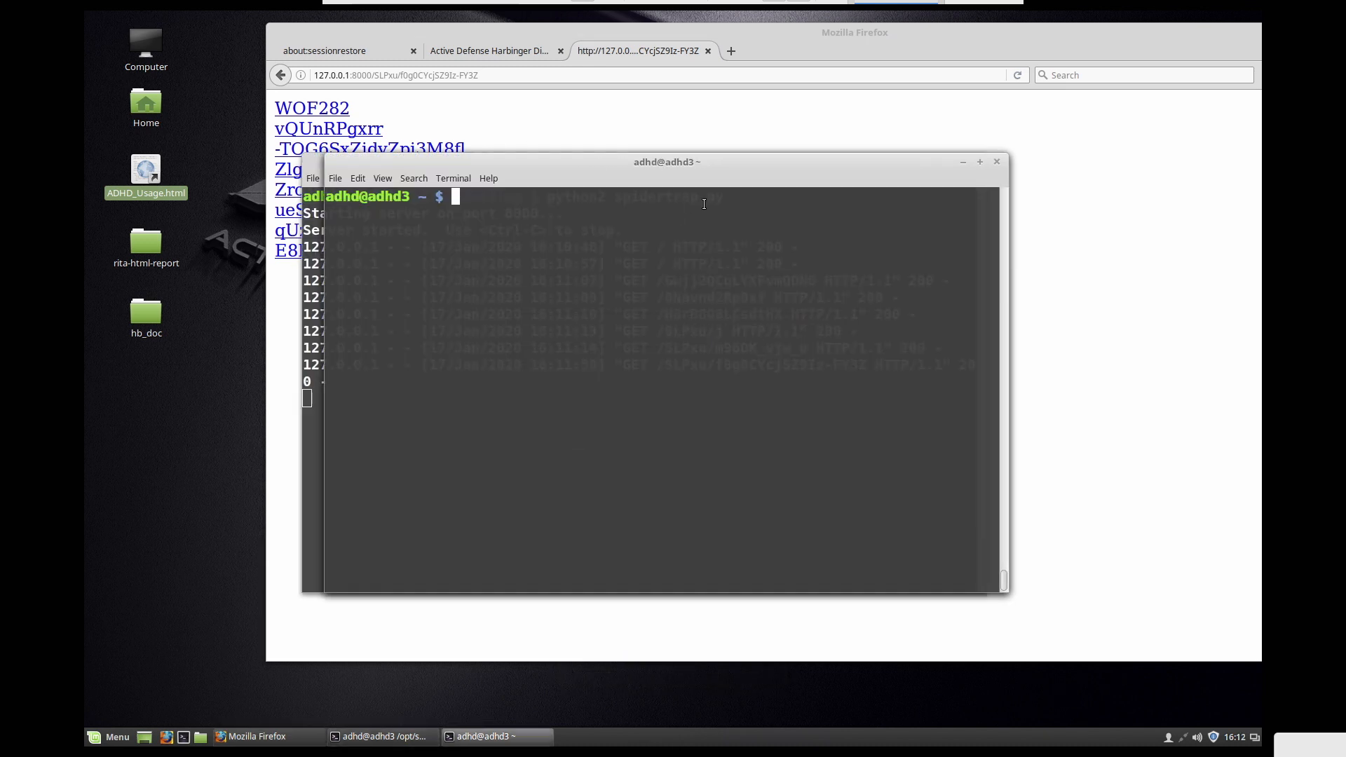
pyautogui.write('wget -r http://127.0.0.1:8000')
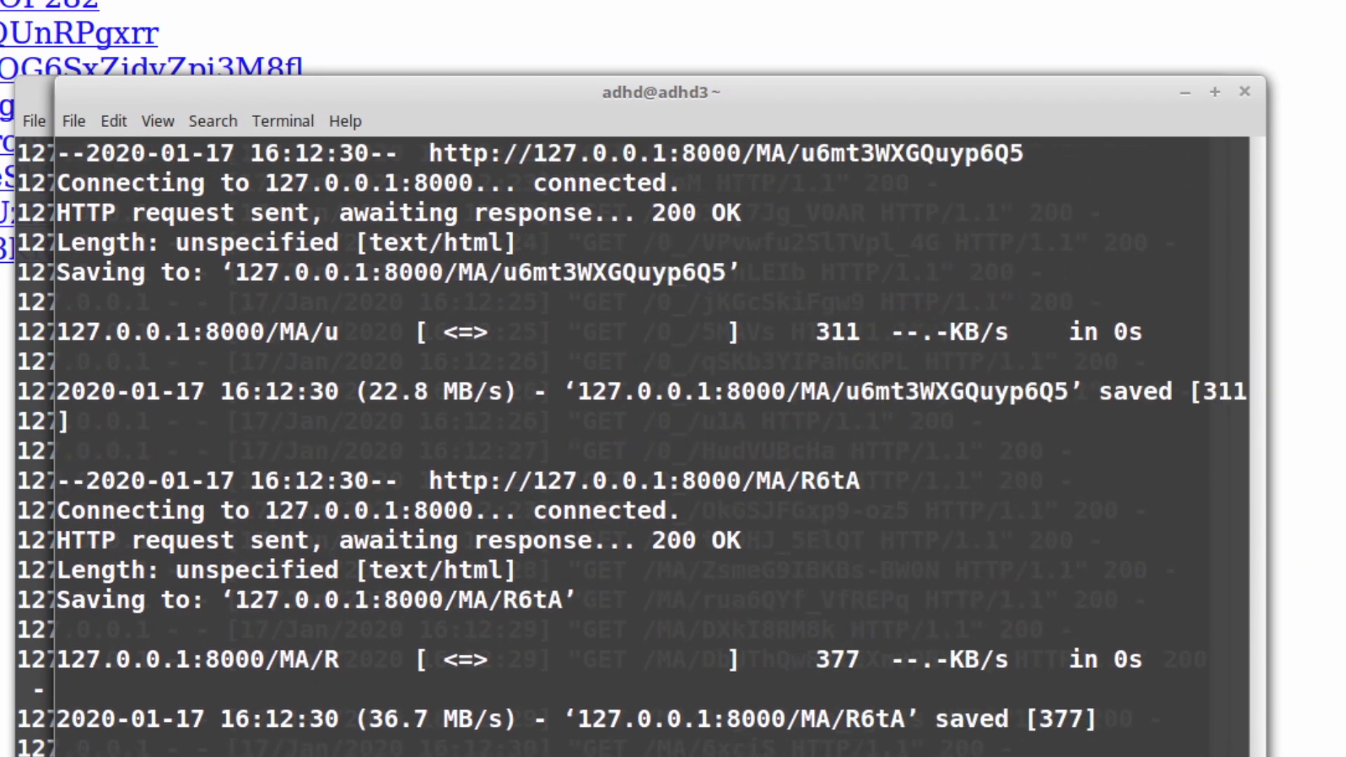
pyautogui.scroll(-3)
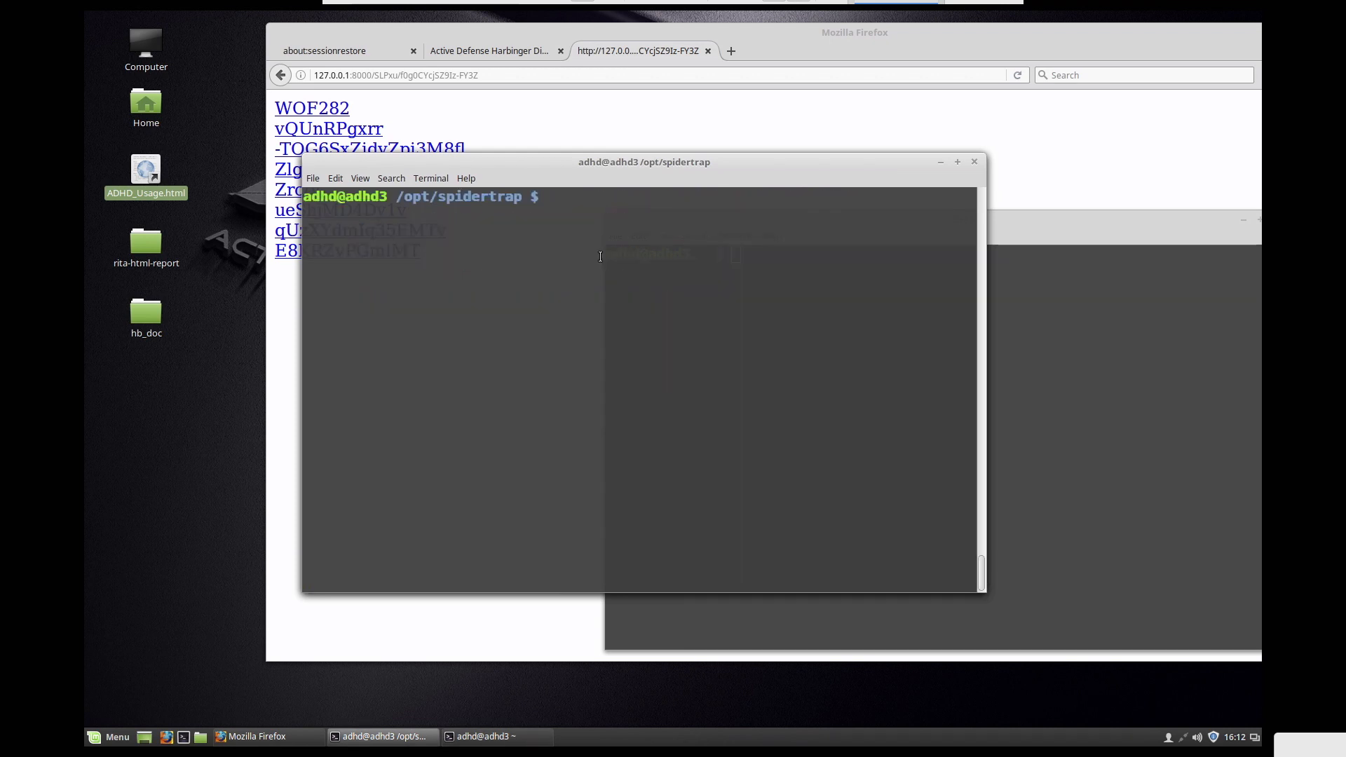
# Step: Restart the server as python2 spidertrap.py big.txt to serve dictionary-word links
pyautogui.write('python2 spidertrap.py big.txt')
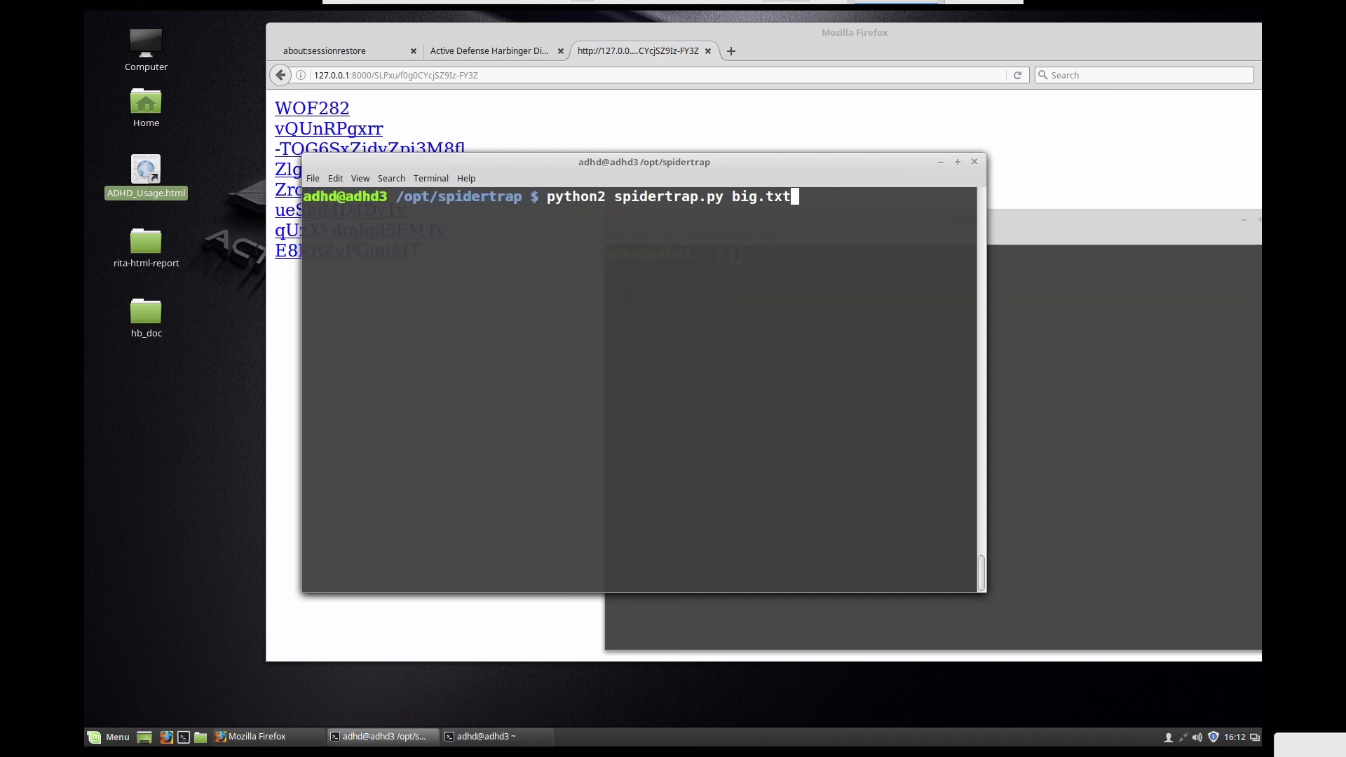
pyautogui.press('Return')
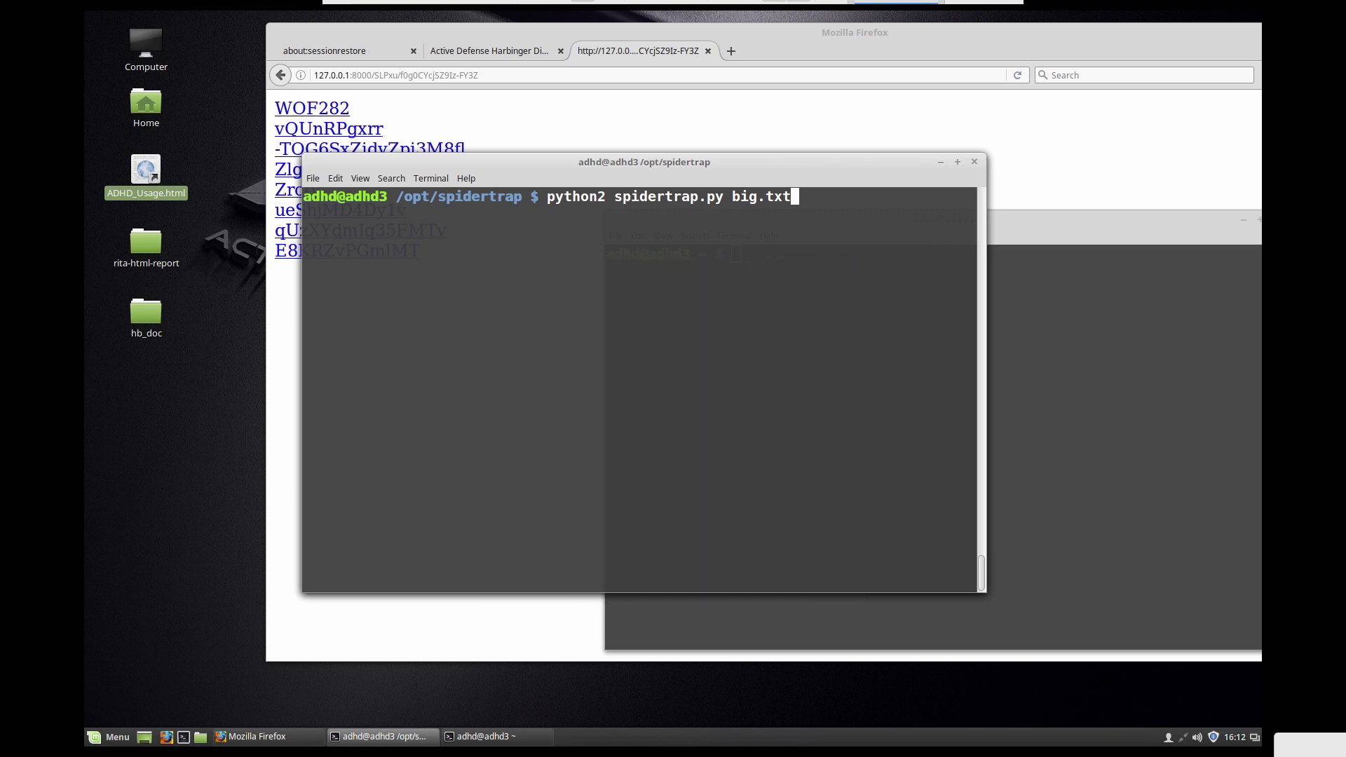
pyautogui.press('Return')
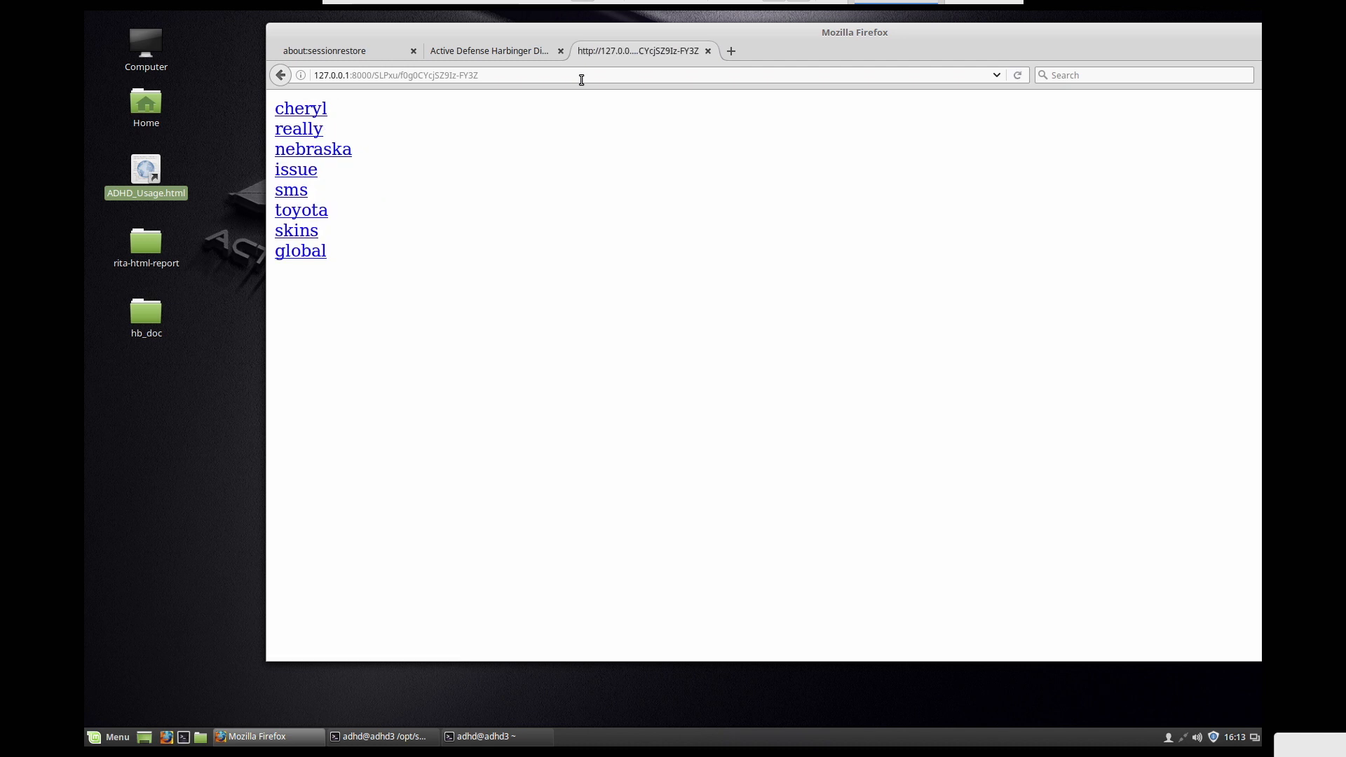
pyautogui.moveTo(356, 112)
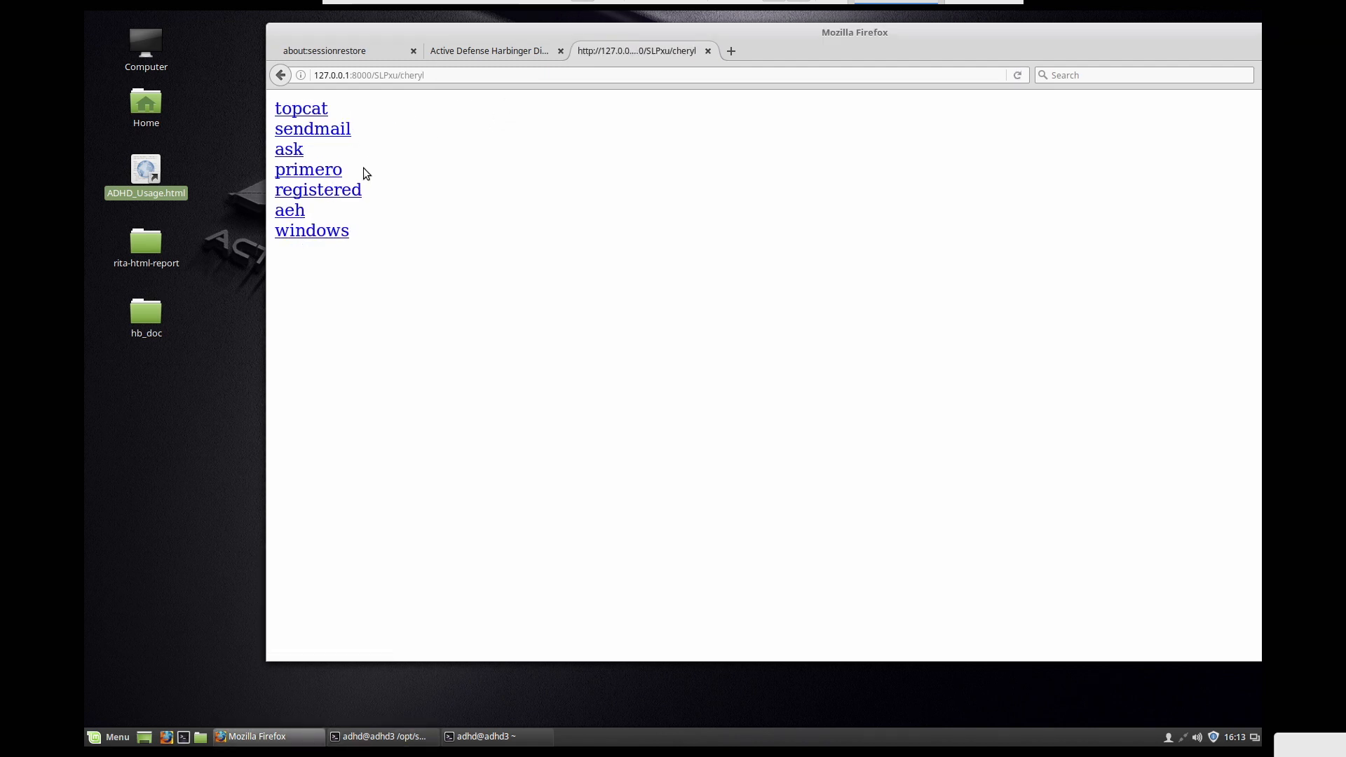
pyautogui.click(319, 189)
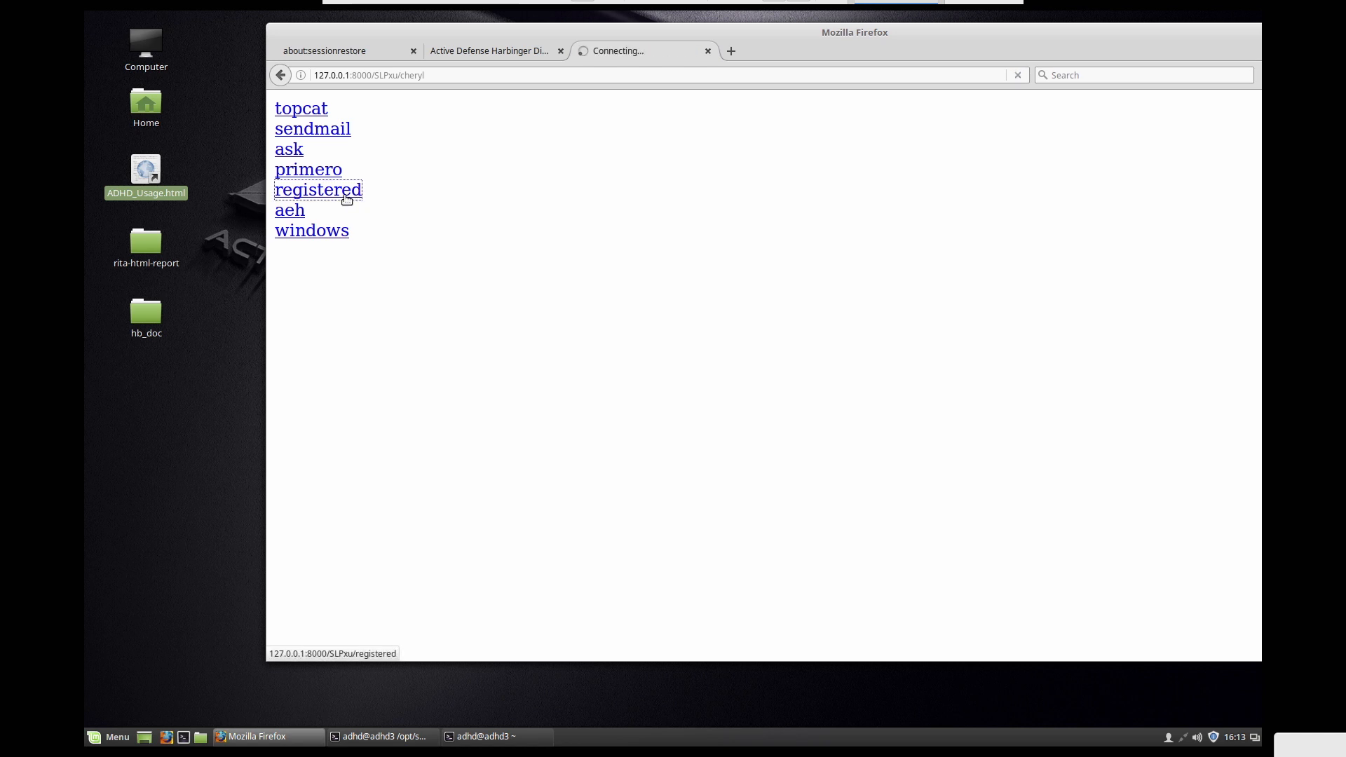
pyautogui.click(318, 190)
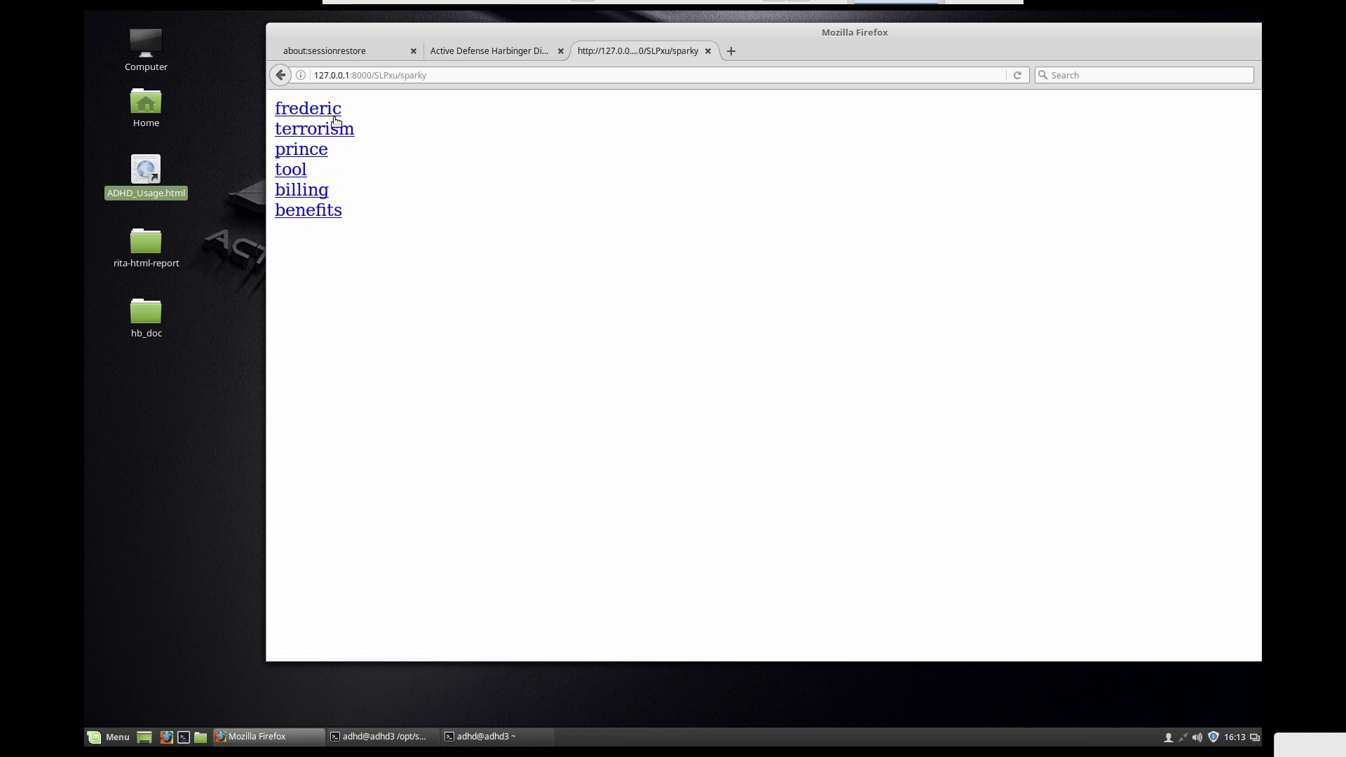
pyautogui.click(314, 127)
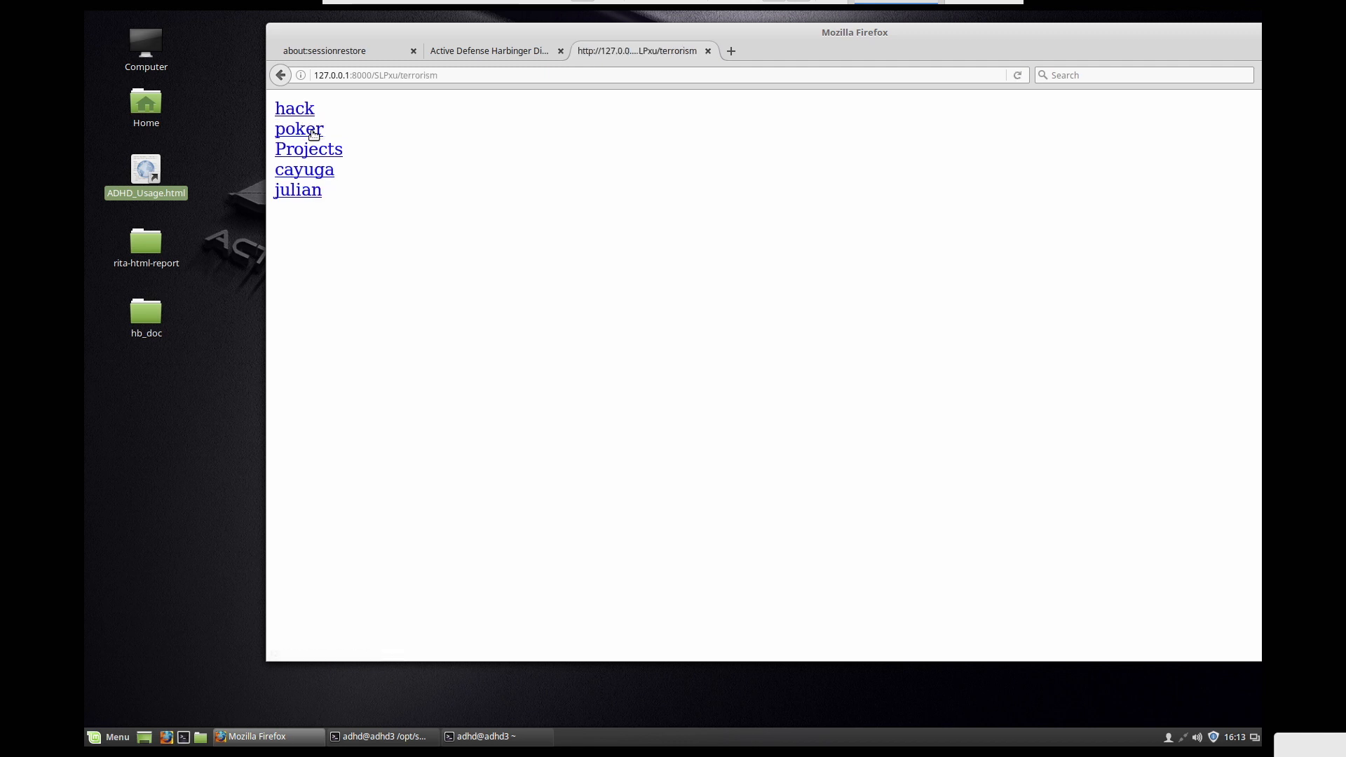
pyautogui.click(309, 149)
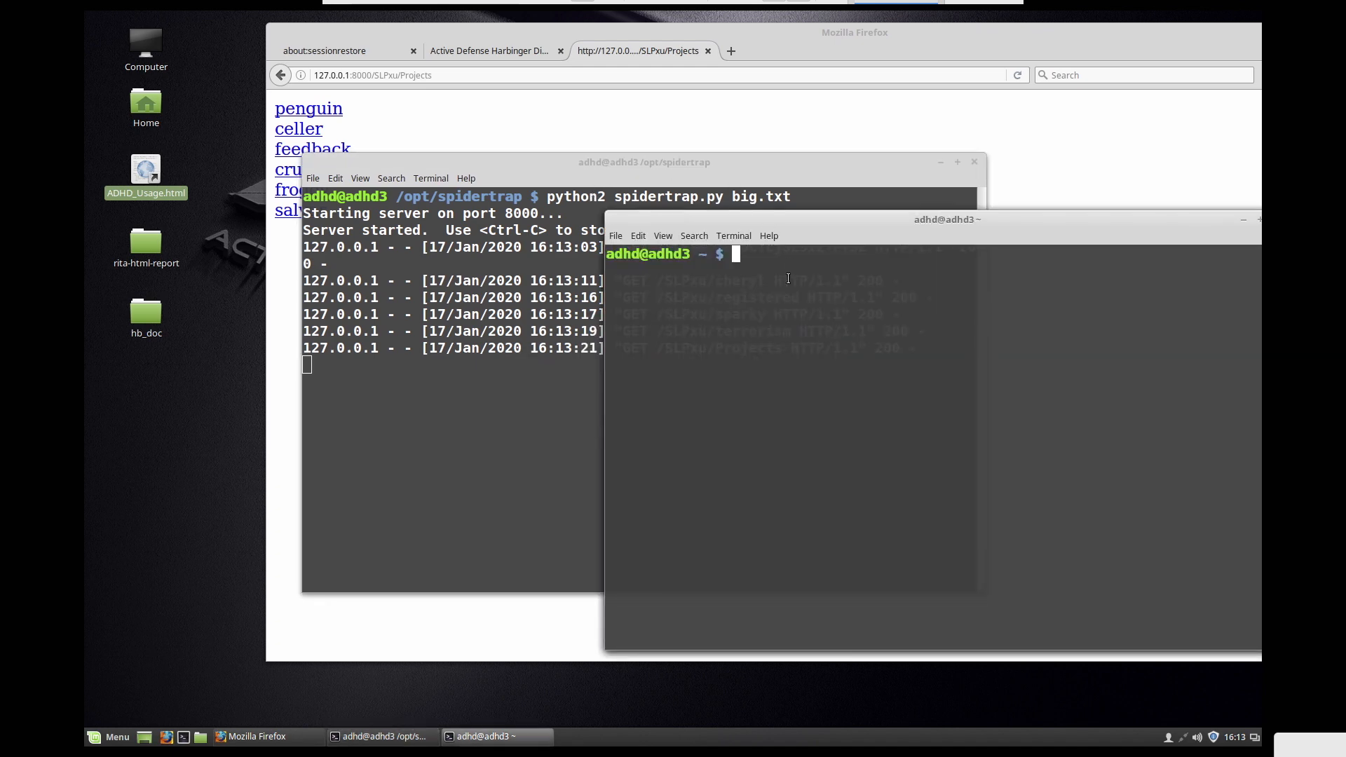
pyautogui.write('wget -r http://127.0.0.1:8000')
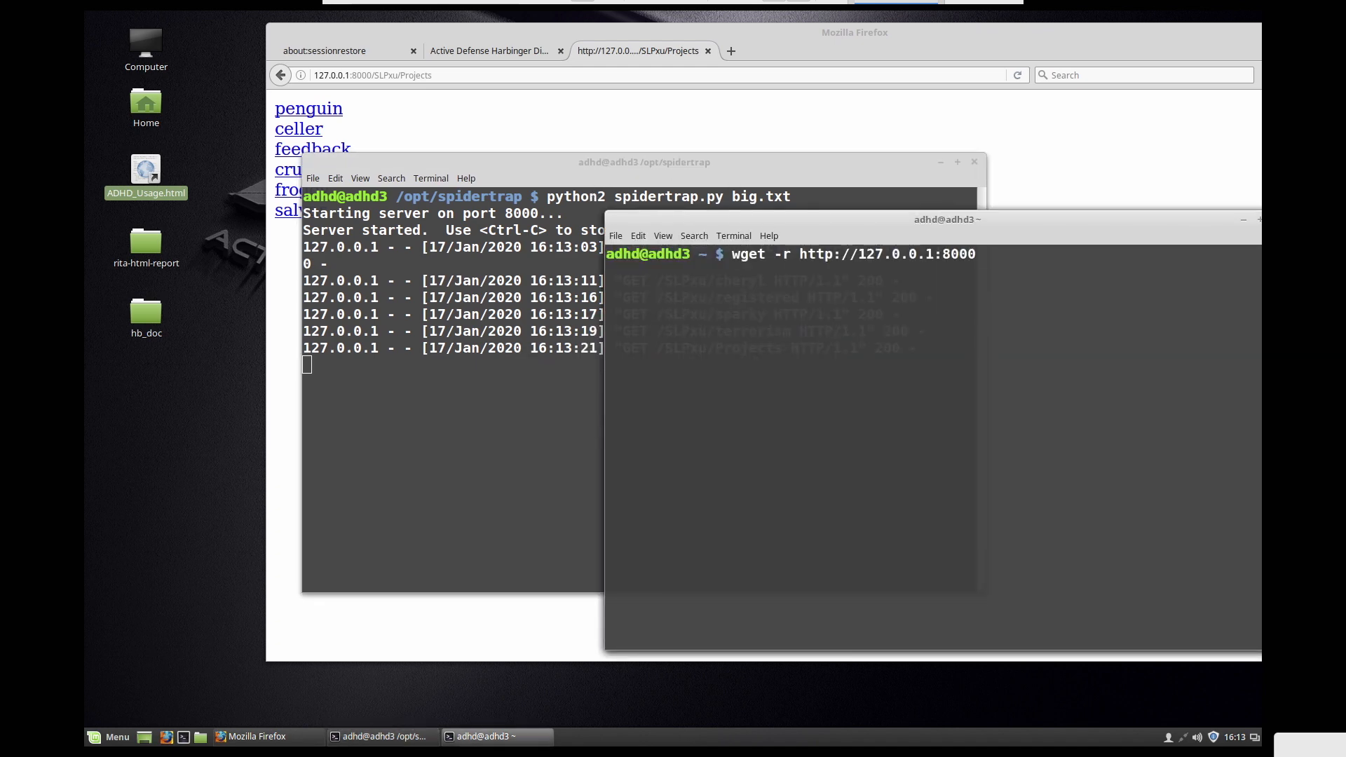